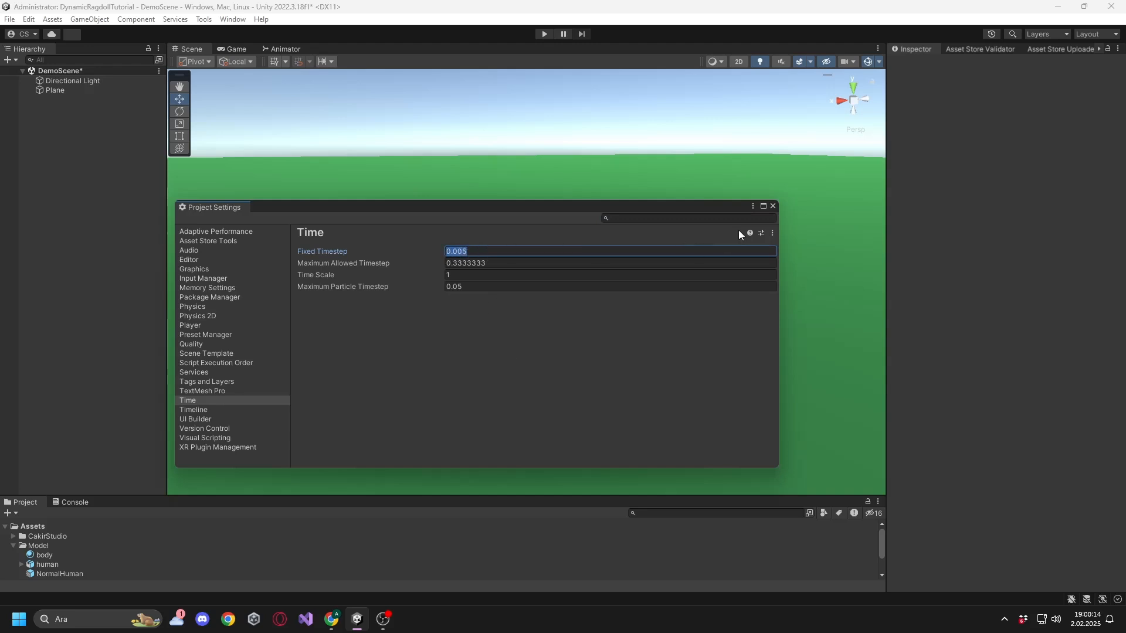
Step: Close Project Settings with the fixed timestep at 0.005, then open the Tools menu
{"action": "left_click", "coordinate": [59, 574]}
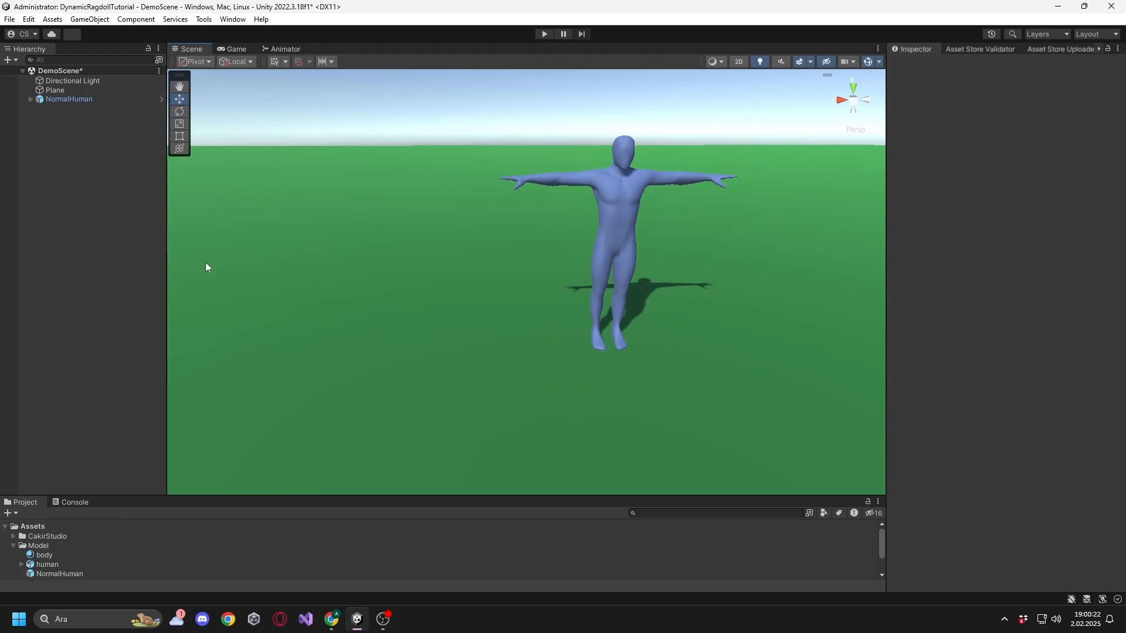
{"action": "left_click", "coordinate": [203, 18]}
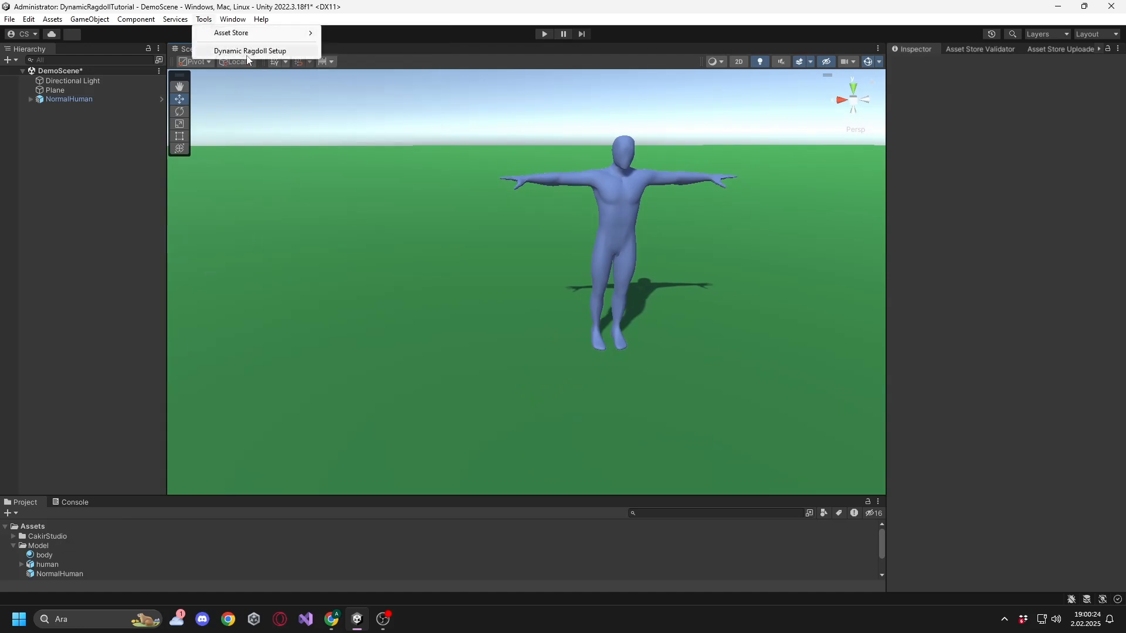
Step: Launch Dynamic Ragdoll Setup and expand thigh.L down to the lower left leg bones
{"action": "left_click", "coordinate": [250, 50]}
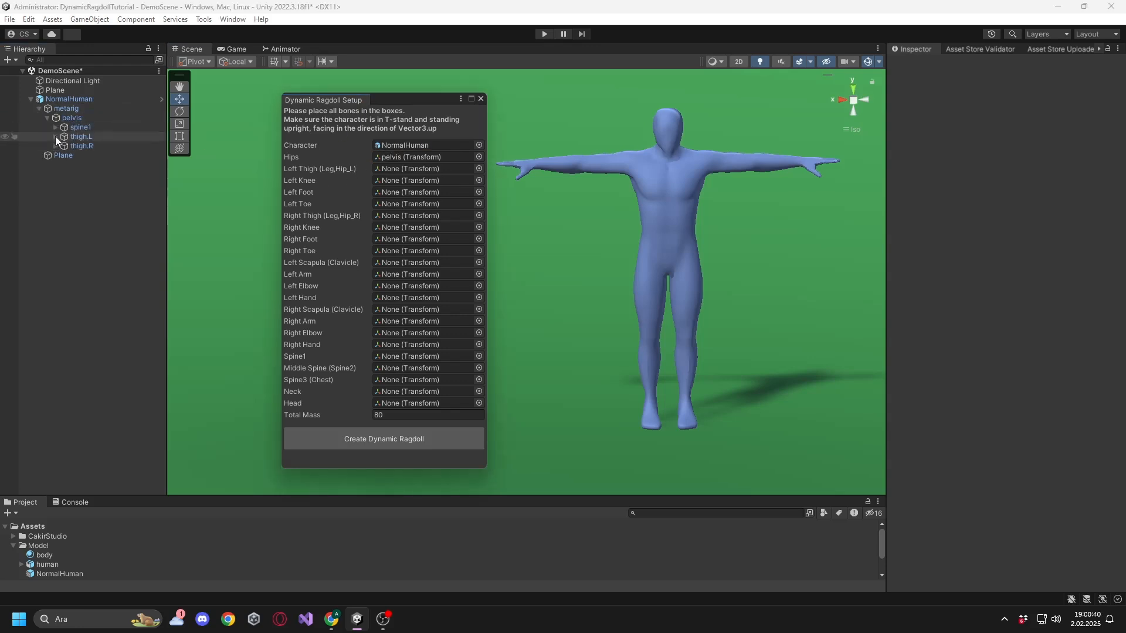
{"action": "left_click", "coordinate": [64, 137]}
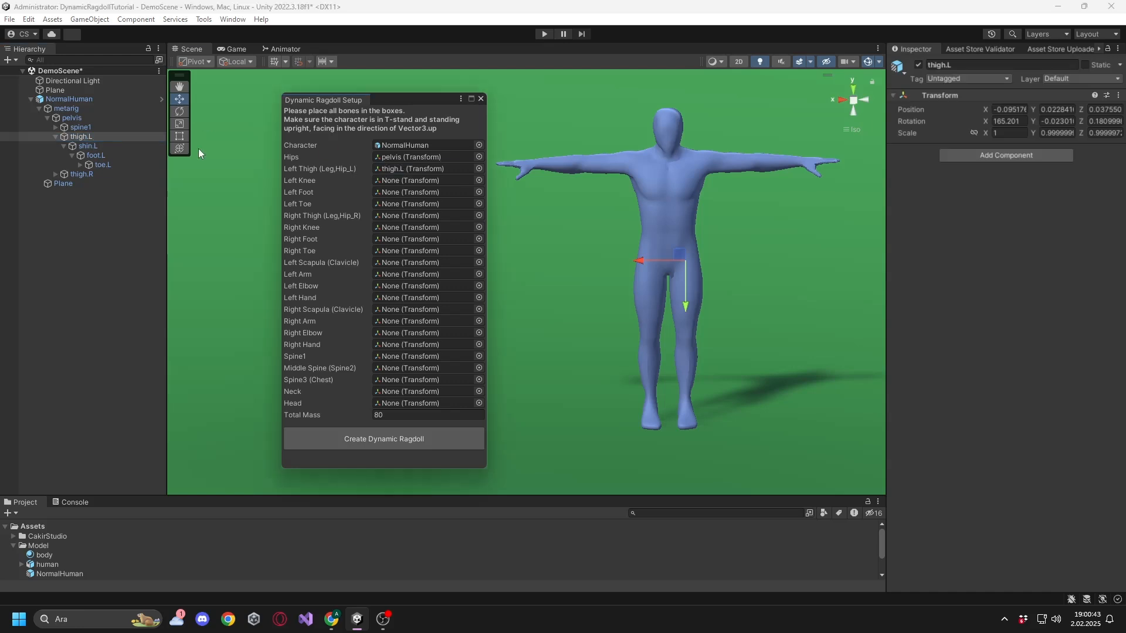
{"action": "left_click", "coordinate": [103, 165]}
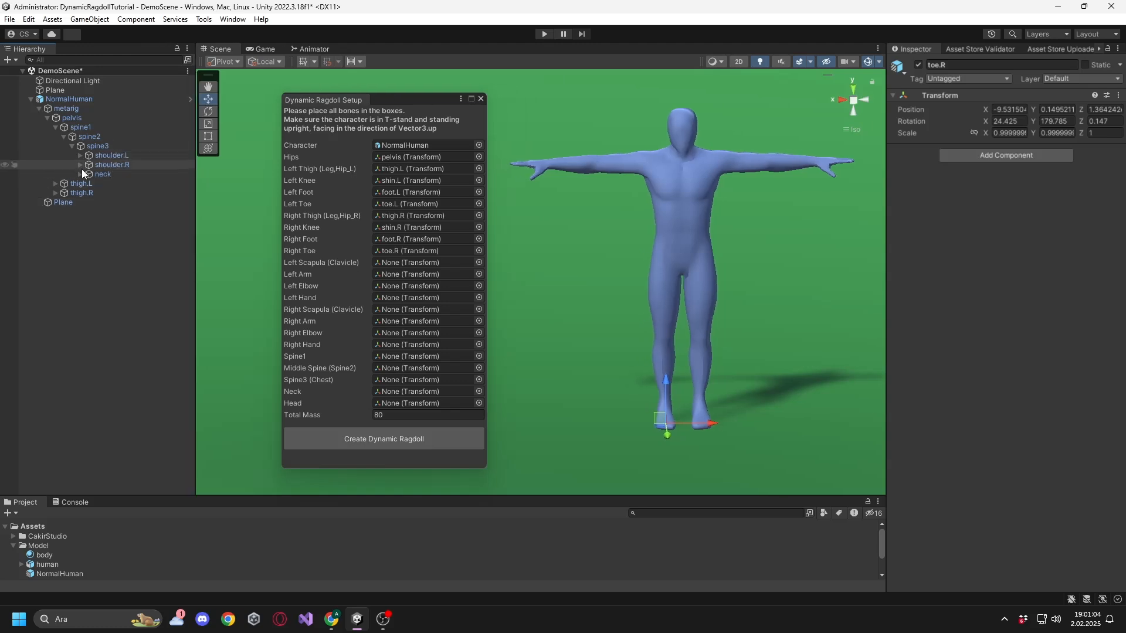
Step: Assign shoulder.L, upper_arm.L, forearm.L and hand.L to the left scapula, arm, elbow and hand
{"action": "left_click", "coordinate": [111, 155]}
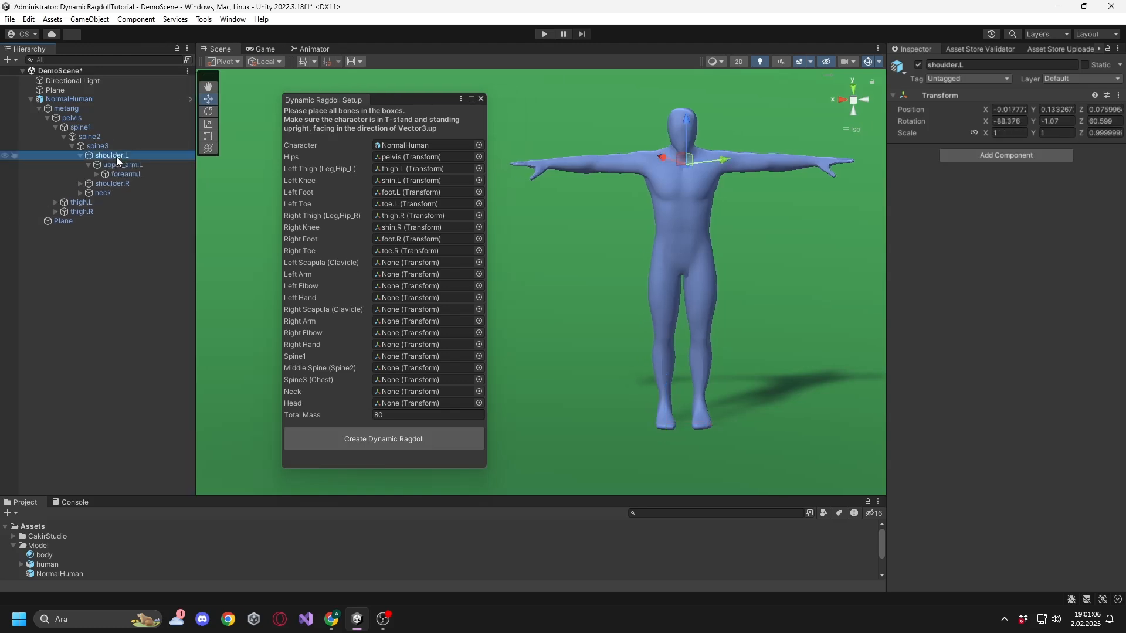
{"action": "left_click_drag", "start_coordinate": [111, 154], "coordinate": [423, 263]}
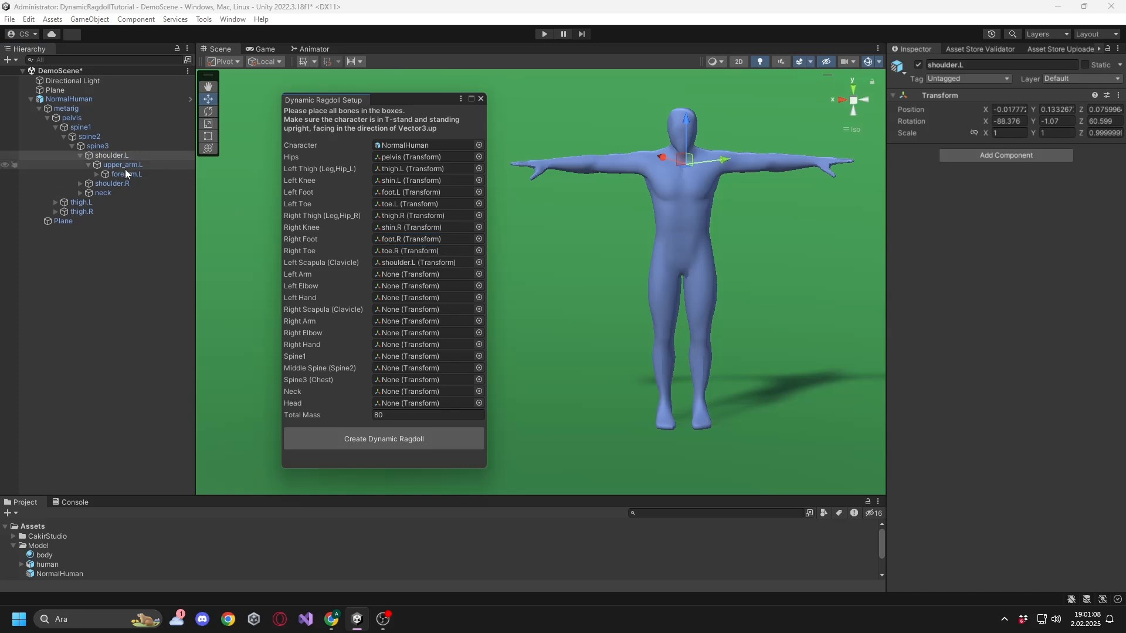
{"action": "left_click", "coordinate": [122, 164]}
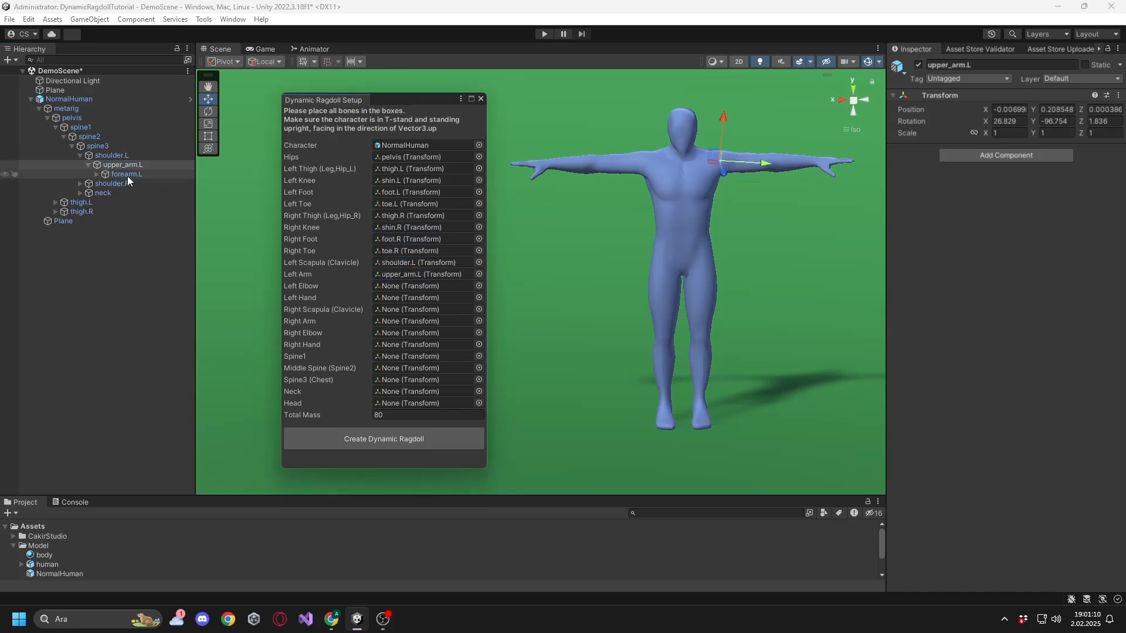
{"action": "left_click", "coordinate": [127, 174]}
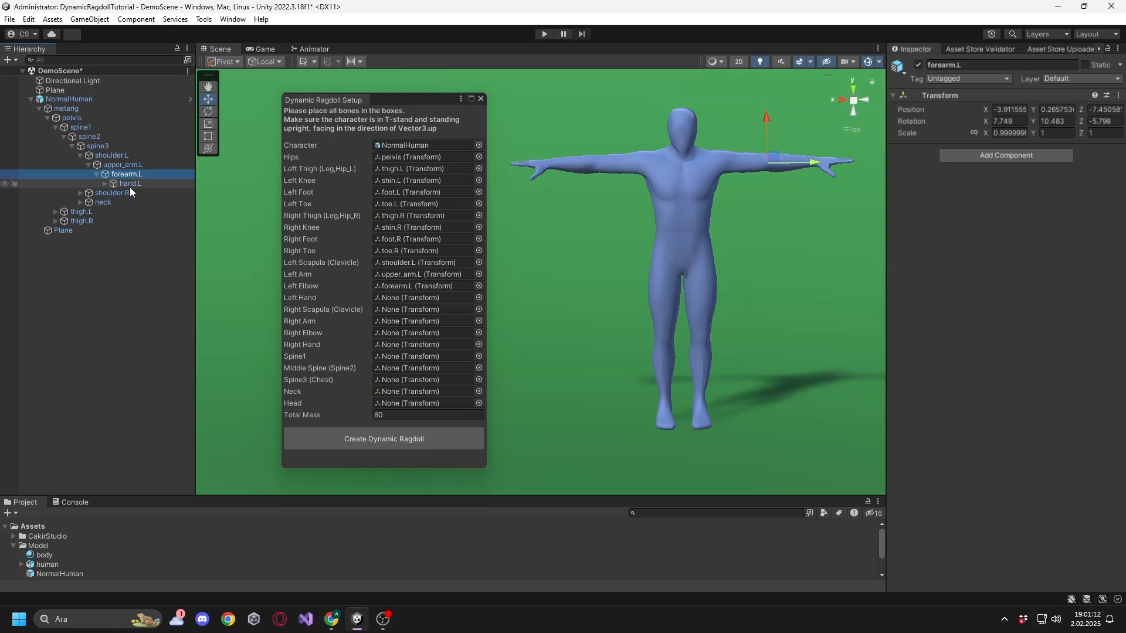
{"action": "left_click", "coordinate": [130, 183]}
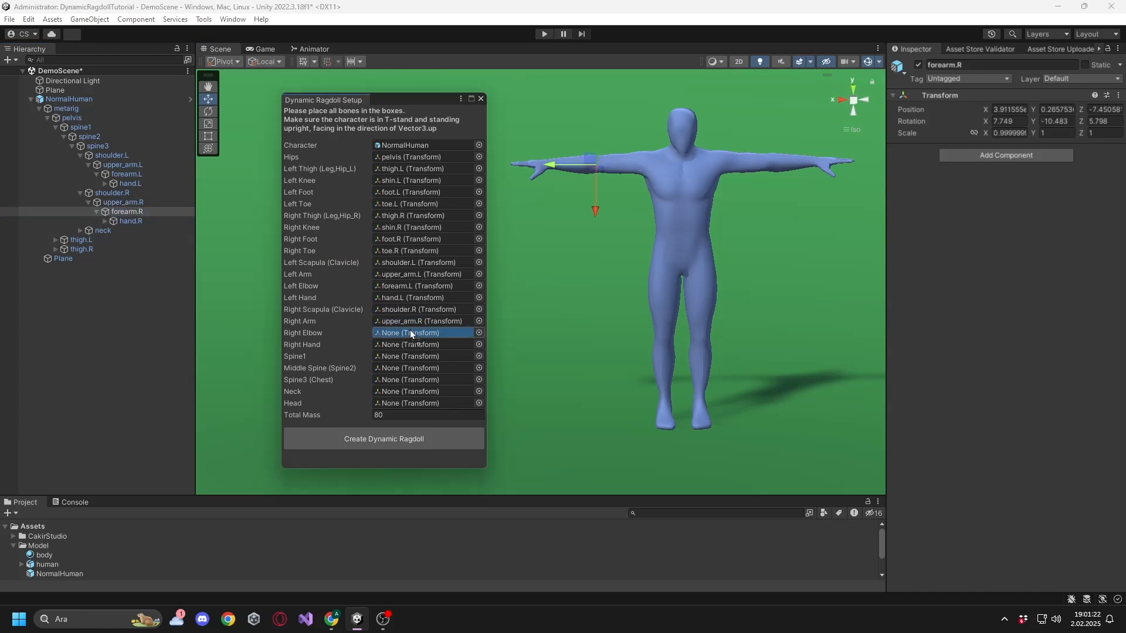
Step: Assign forearm.R as right elbow and spine3 as chest, and reveal the head bone under neck
{"action": "left_click", "coordinate": [81, 128]}
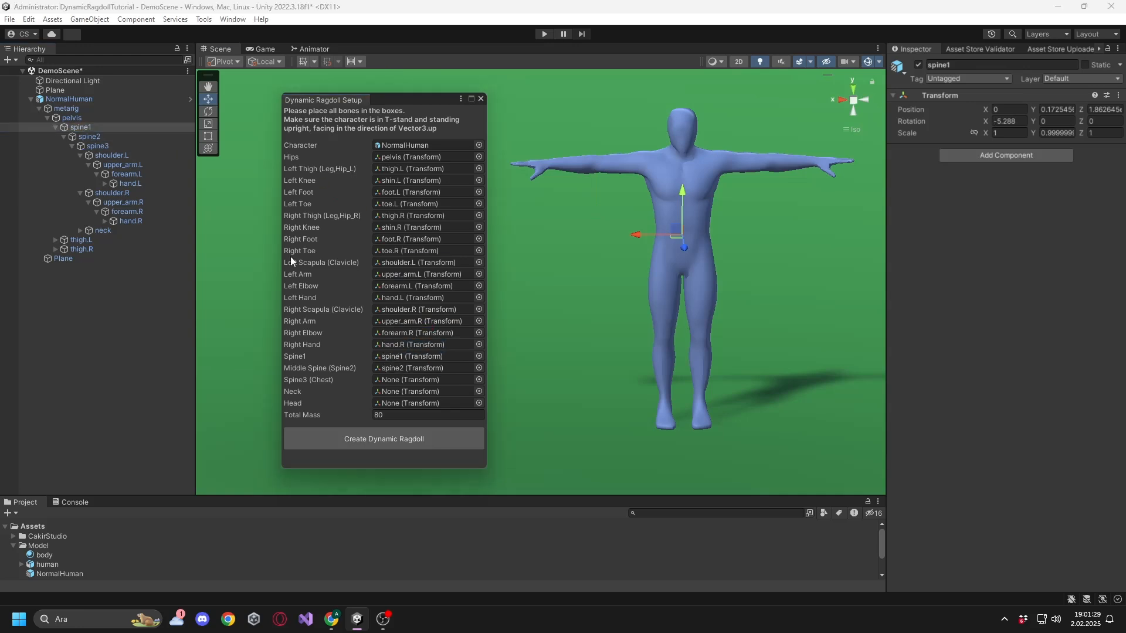
{"action": "left_click", "coordinate": [96, 146]}
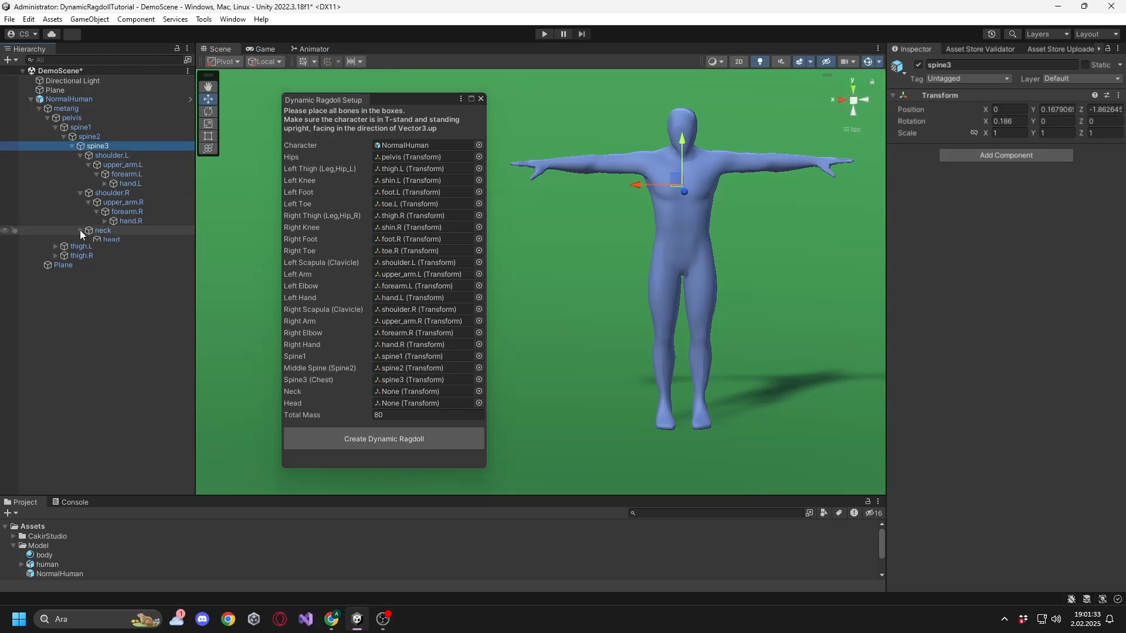
{"action": "left_click", "coordinate": [103, 230]}
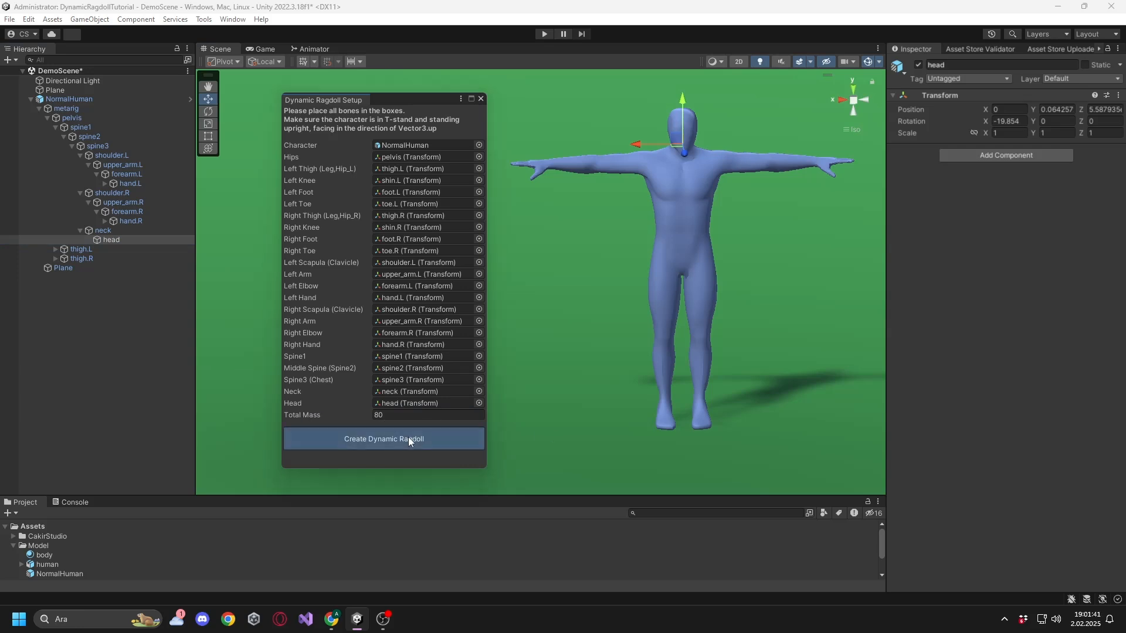
Step: Generate the dynamic ragdoll, then bring up the Hierarchy's create-object options
{"action": "left_click", "coordinate": [383, 438]}
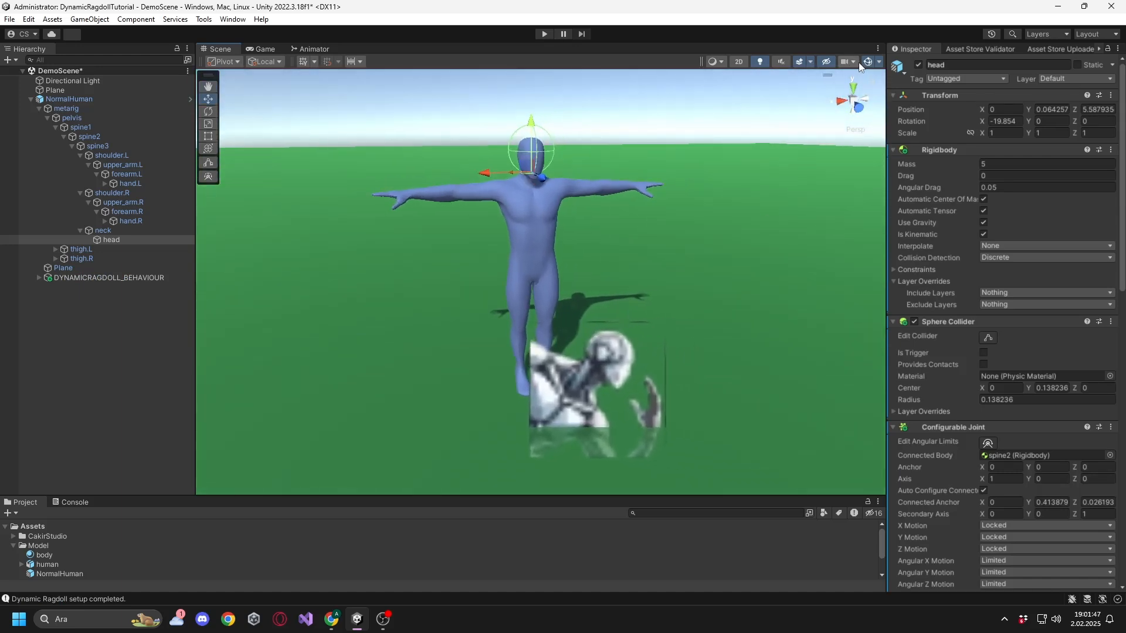
{"action": "right_click", "coordinate": [108, 239]}
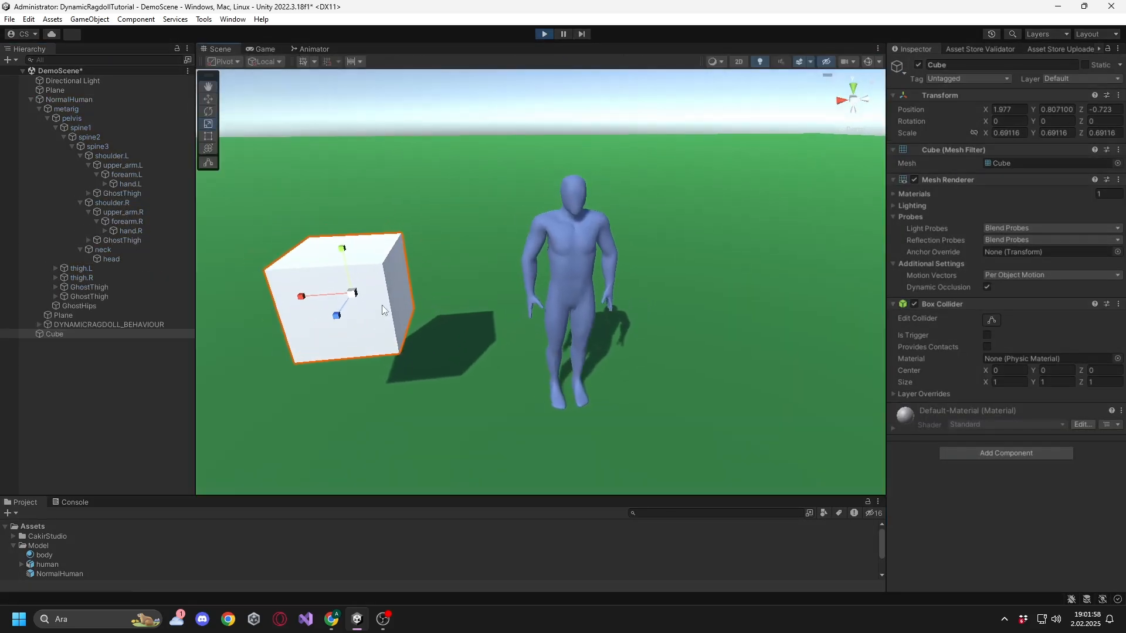
Step: Shove the cube into the ragdoll character during Play mode
{"action": "left_click_drag", "start_coordinate": [352, 294], "coordinate": [474, 276]}
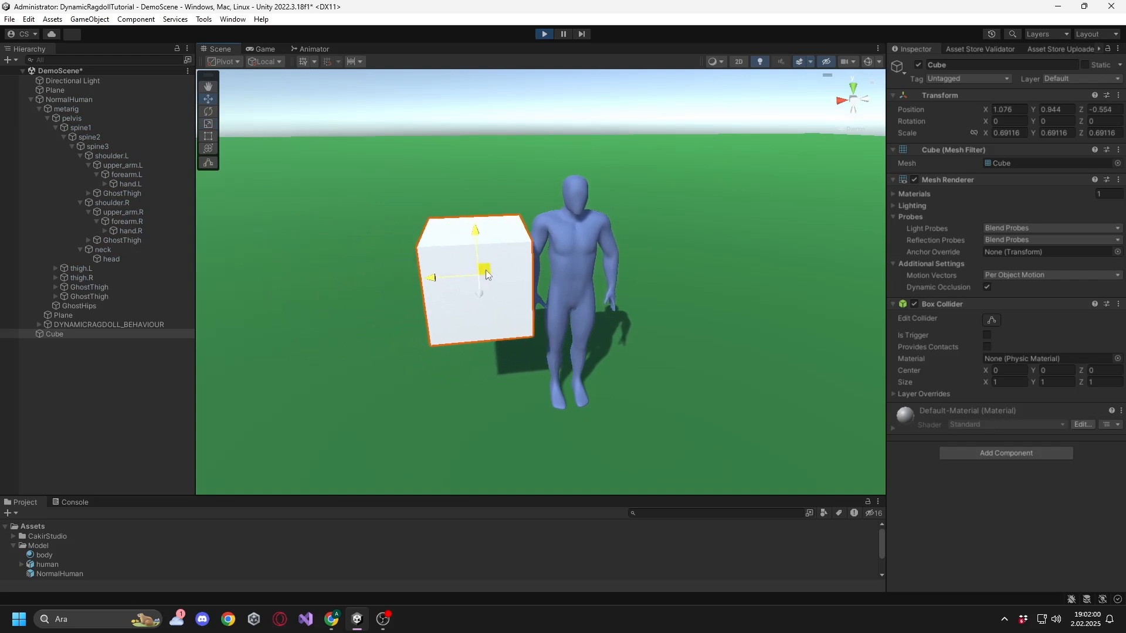
{"action": "left_click_drag", "start_coordinate": [487, 274], "coordinate": [477, 255]}
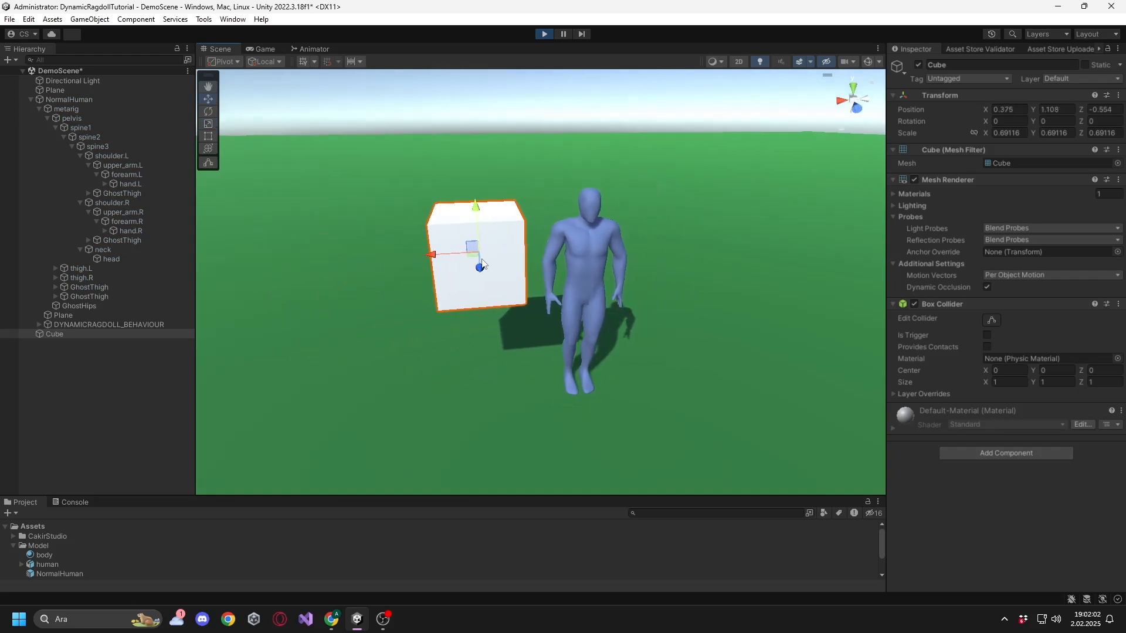